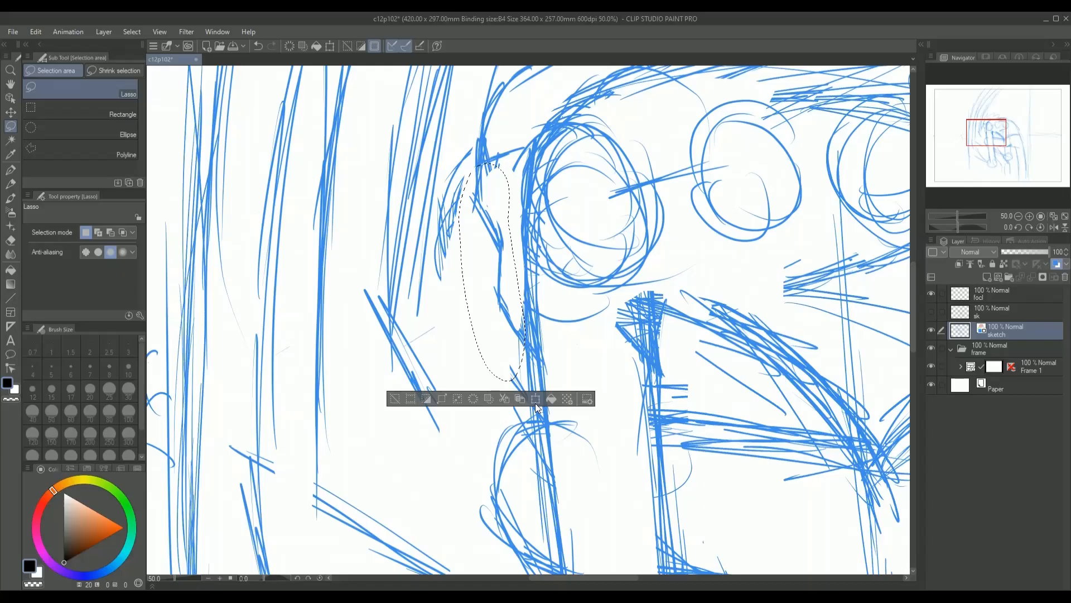
Start Scale/Rotate on the lassoed sketch strokes beside the head
{"action": "left_click", "coordinate": [536, 398]}
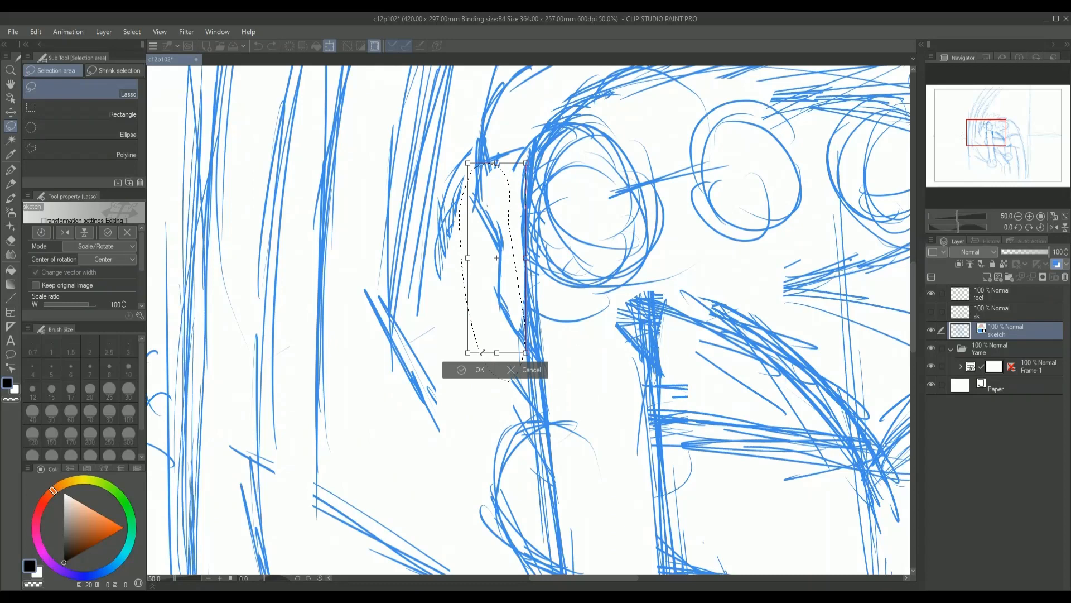
Scale the strokes beside the head down to about 90% and apply
{"action": "left_click", "coordinate": [478, 369]}
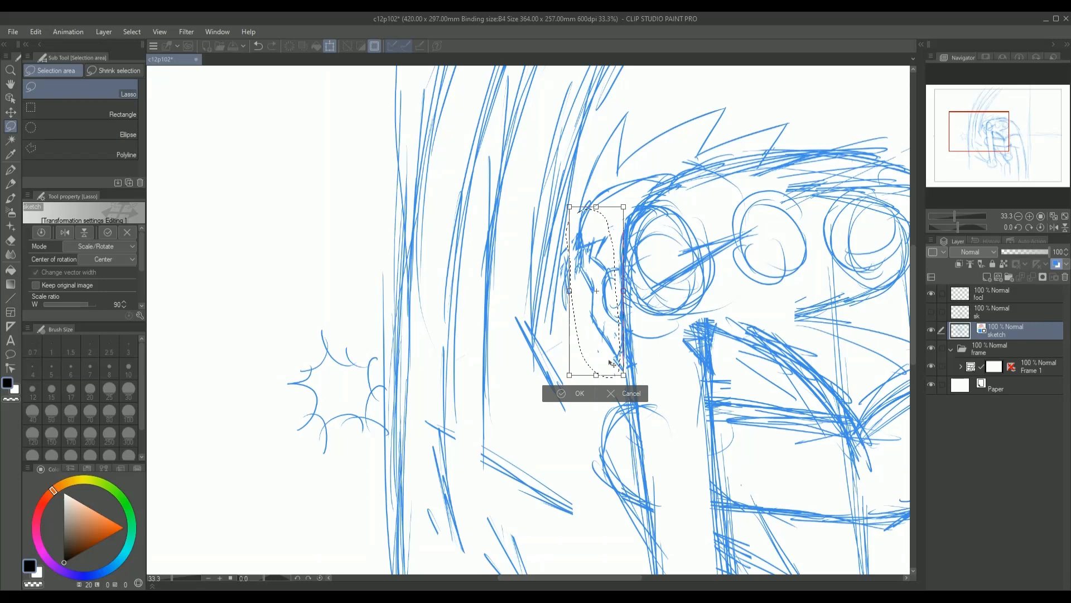
{"action": "left_click", "coordinate": [578, 393]}
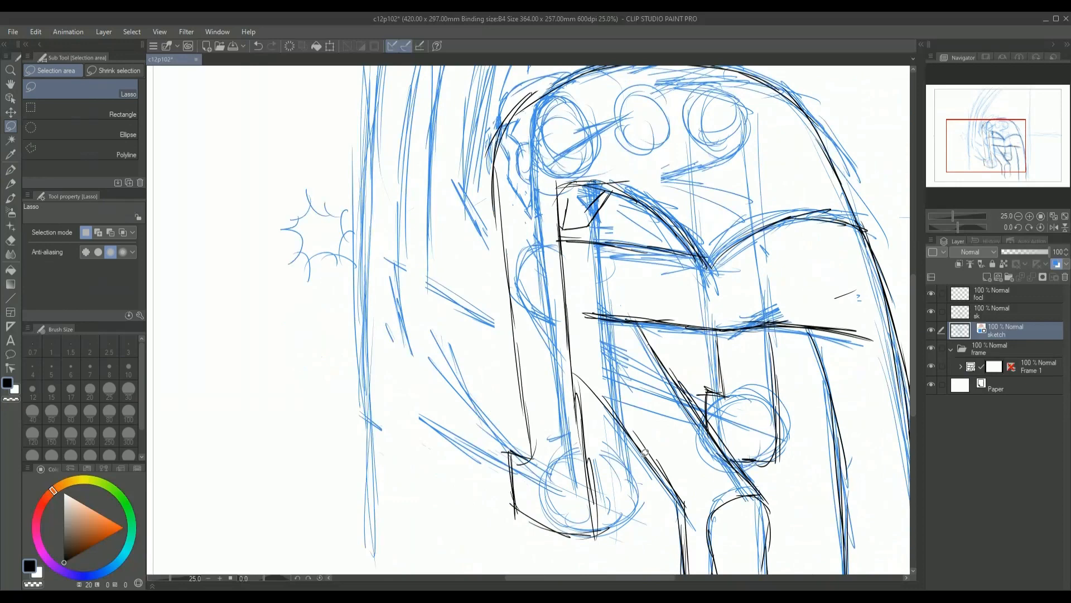
Select the G-pen and redraw the raised arm and body contours on the sketch layer
{"action": "left_click", "coordinate": [1017, 311]}
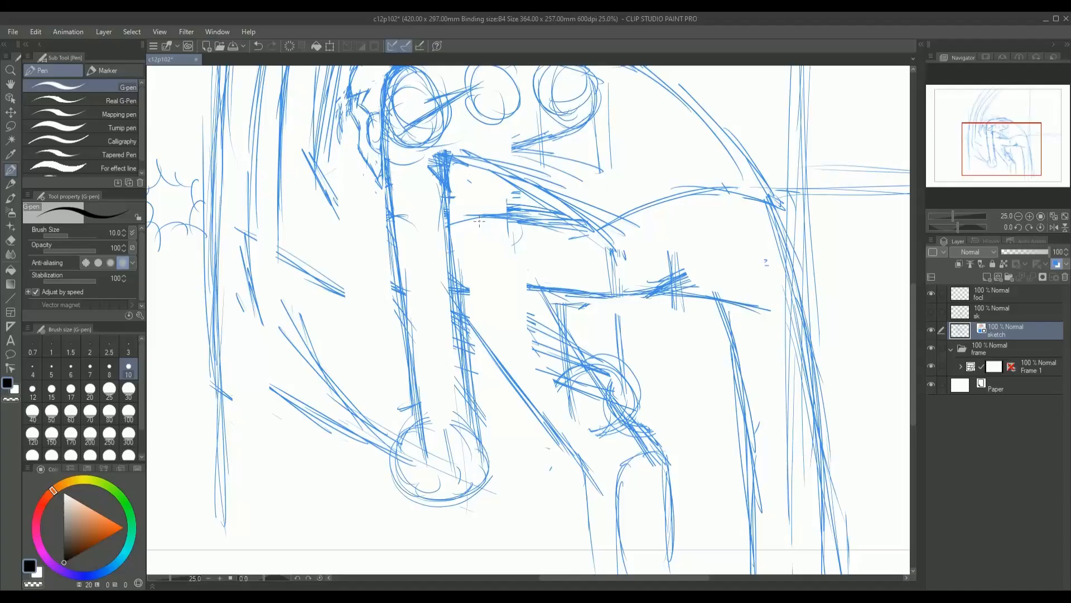
Zoom out, lasso the torso and arm, and start a scale transform
{"action": "scroll", "scroll_direction": "down", "scroll_amount": 3}
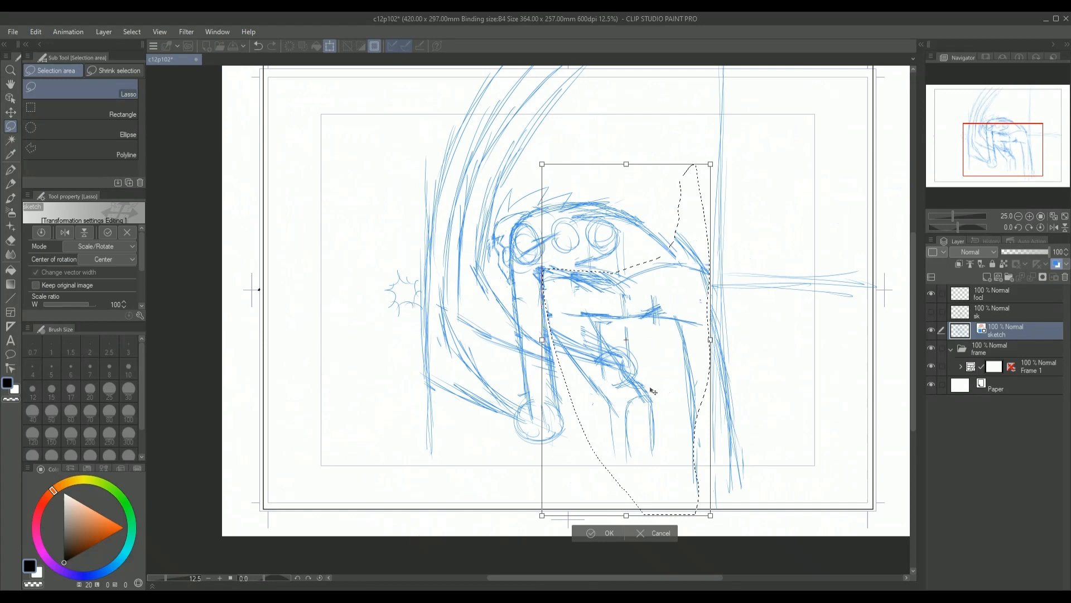
Commit the scale/rotate of the torso and arm strokes
{"action": "left_click", "coordinate": [608, 533]}
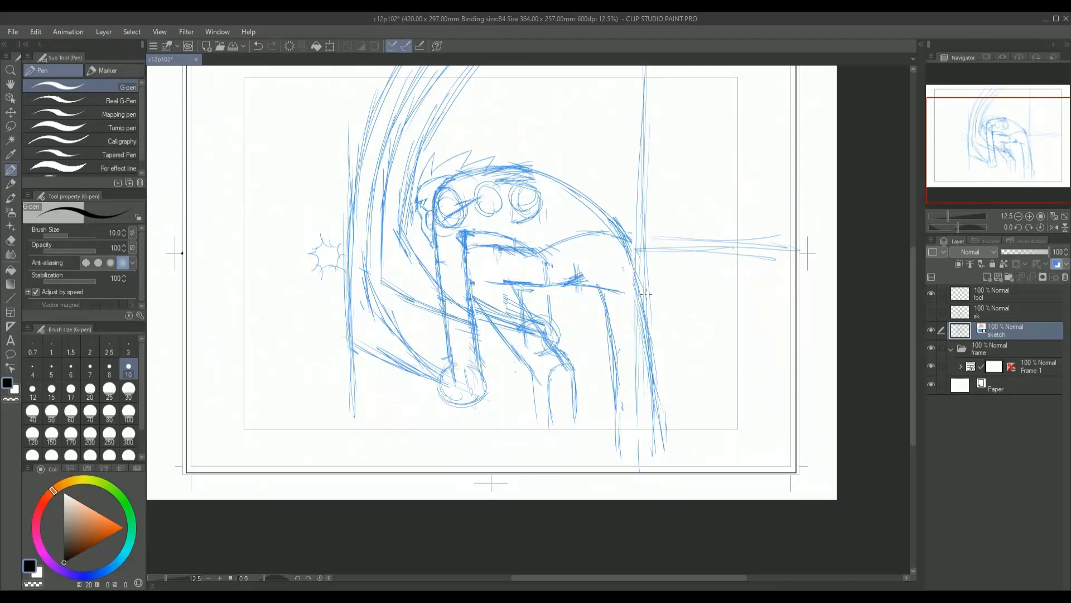
Delete the black rough lines, leaving only the raised arm and hair strokes
{"action": "scroll", "scroll_direction": "up", "scroll_amount": 3}
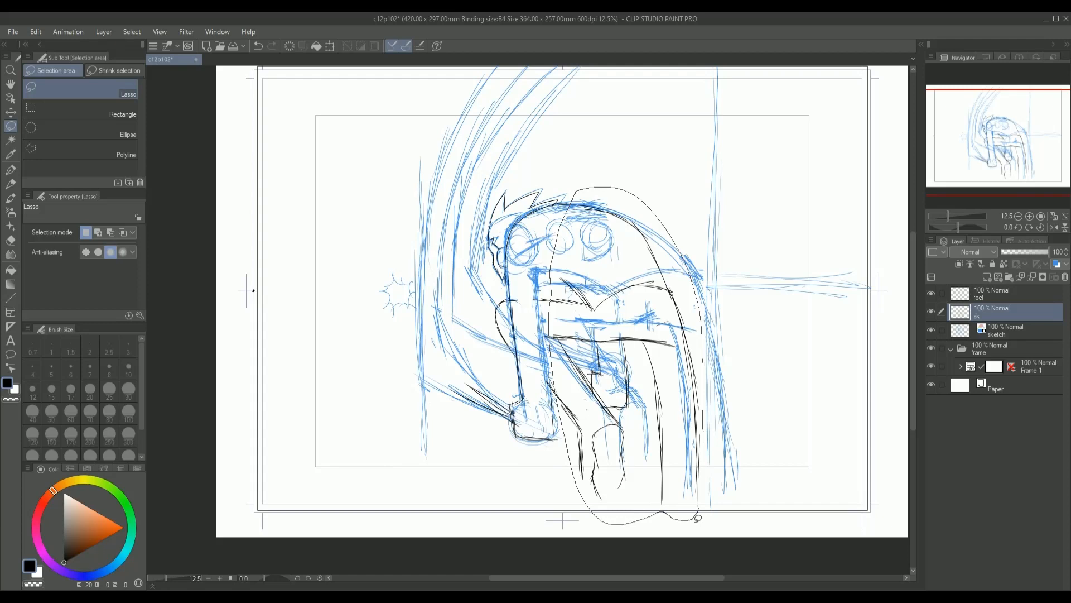
{"action": "scroll", "scroll_direction": "up", "scroll_amount": 3}
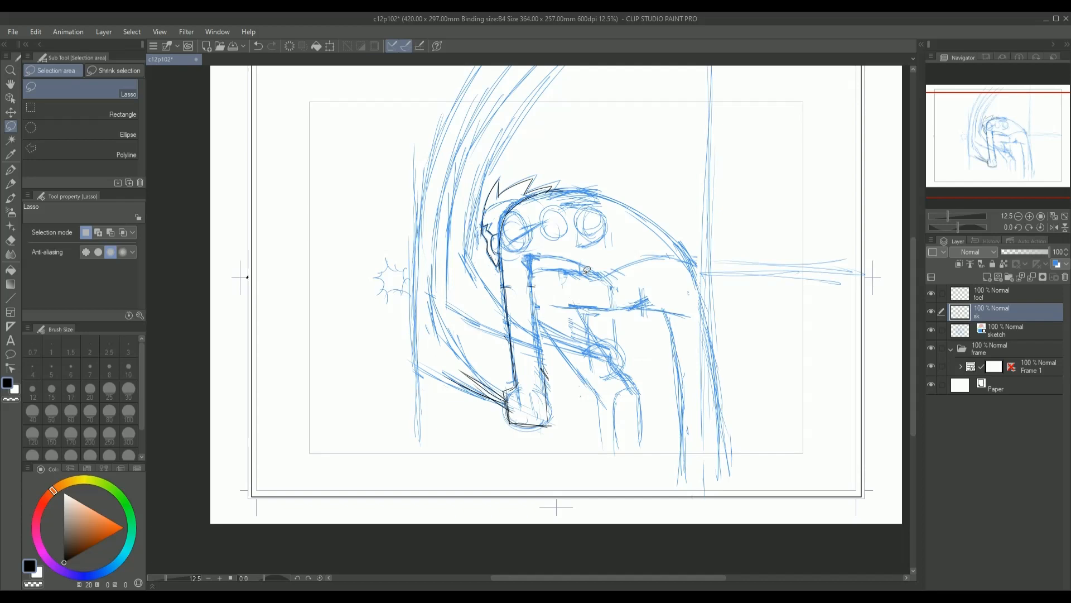